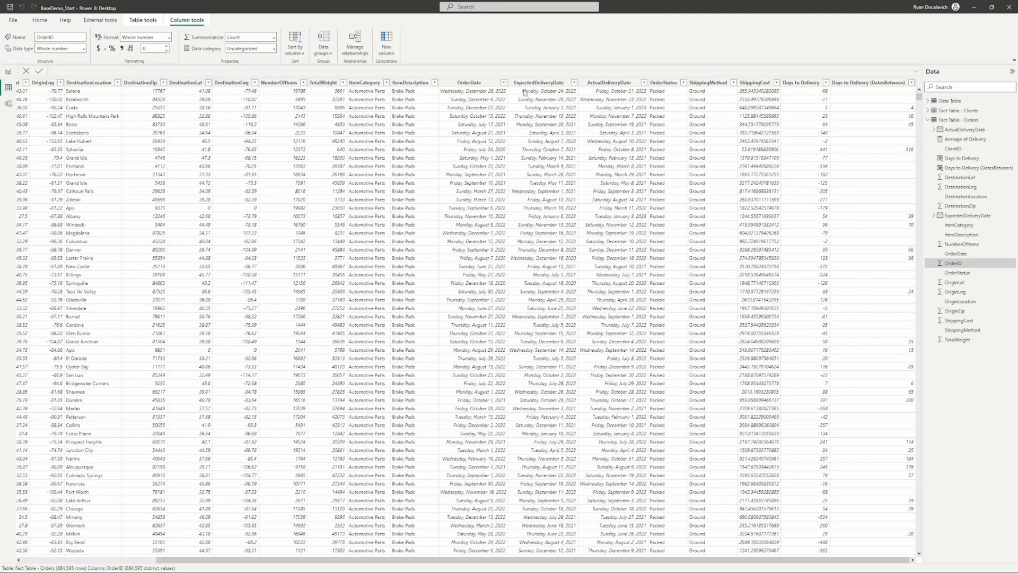
pyautogui.moveTo(416, 82)
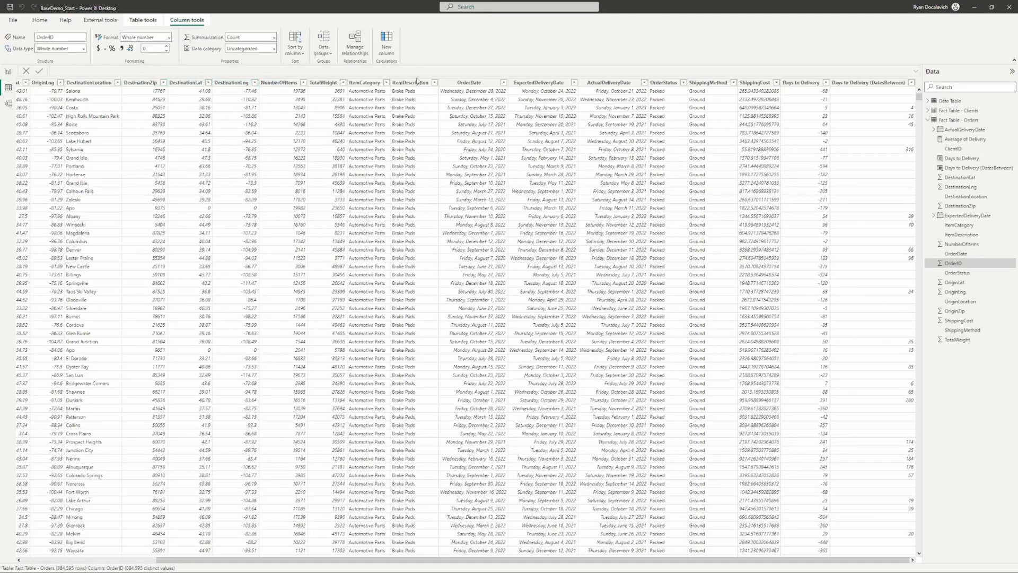
pyautogui.moveTo(316, 141)
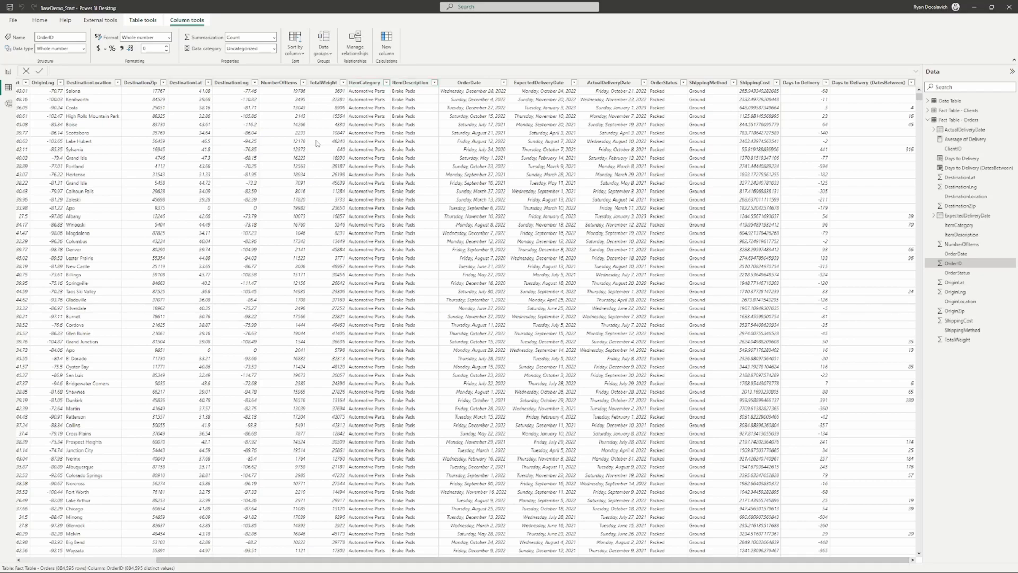
# Compare the NumberOfItems and TotalWeight columns, then add a new blank calculated column to Orders
pyautogui.click(322, 81)
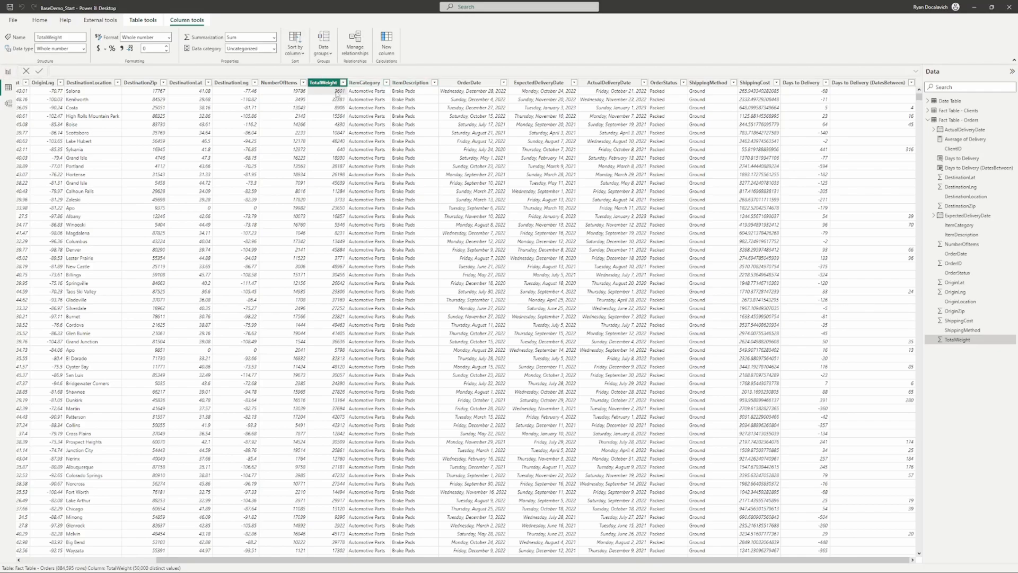
pyautogui.moveTo(331, 97)
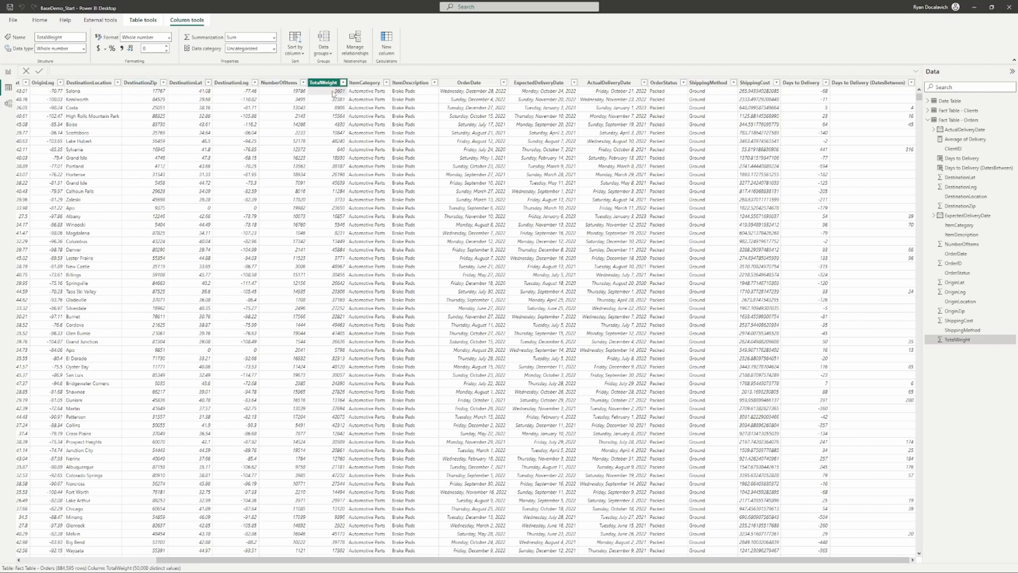
pyautogui.moveTo(383, 88)
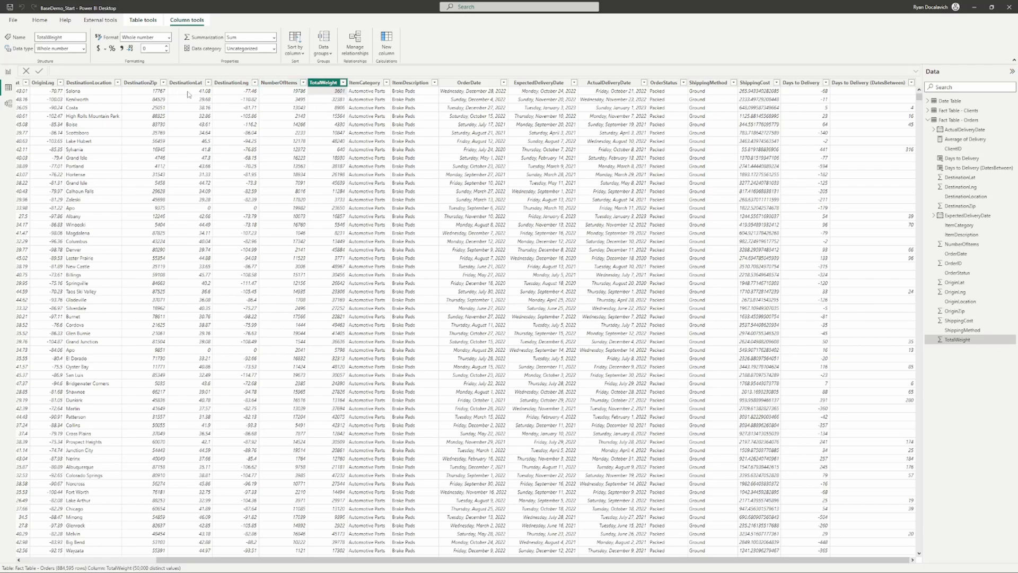
pyautogui.moveTo(245, 95)
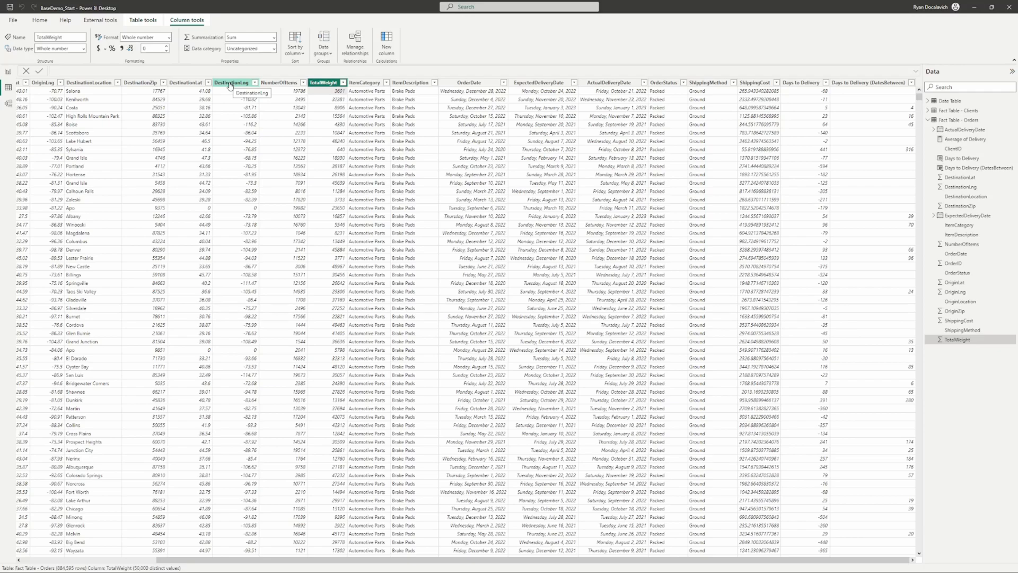
pyautogui.click(326, 82)
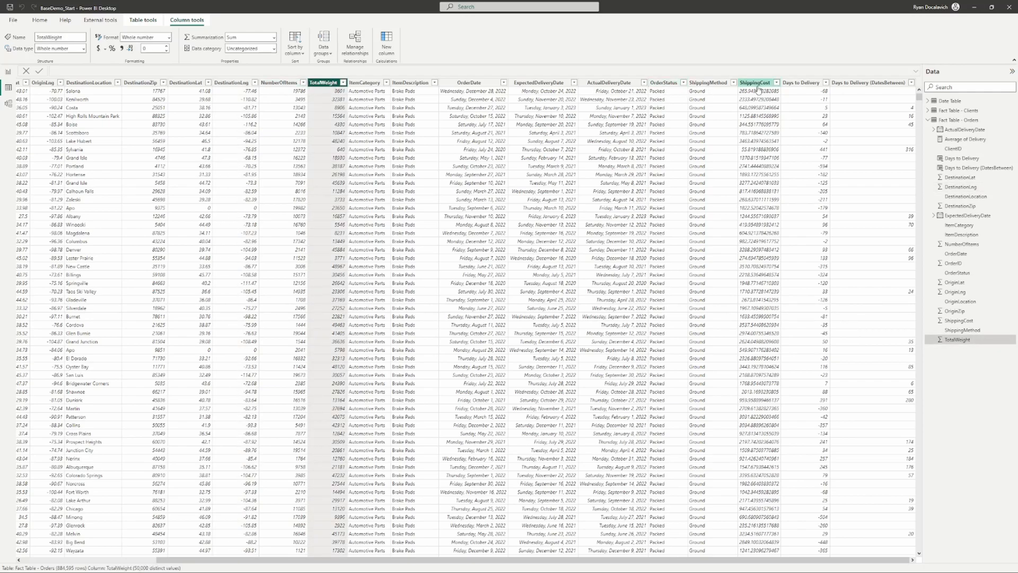
pyautogui.click(278, 82)
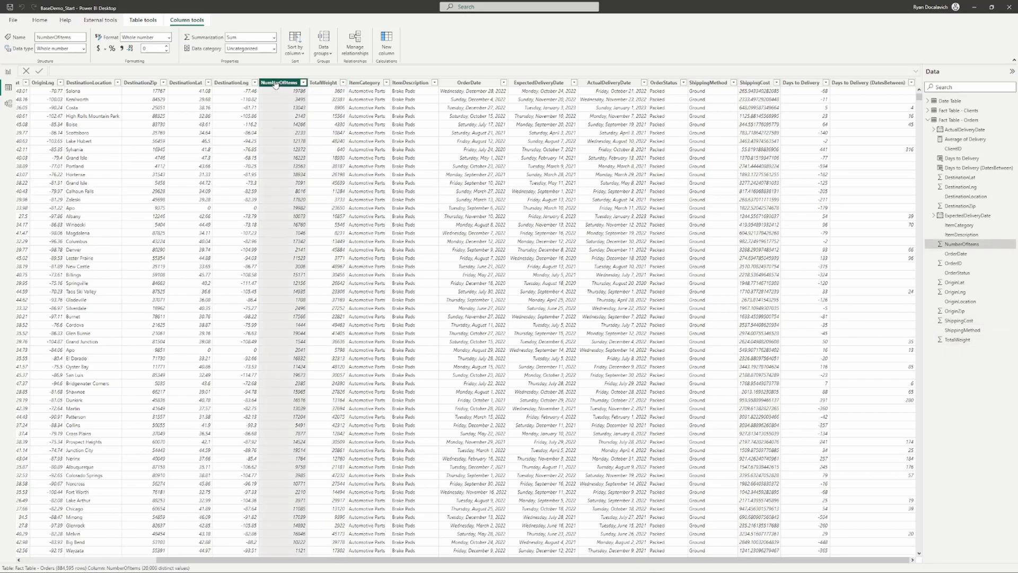
pyautogui.click(323, 83)
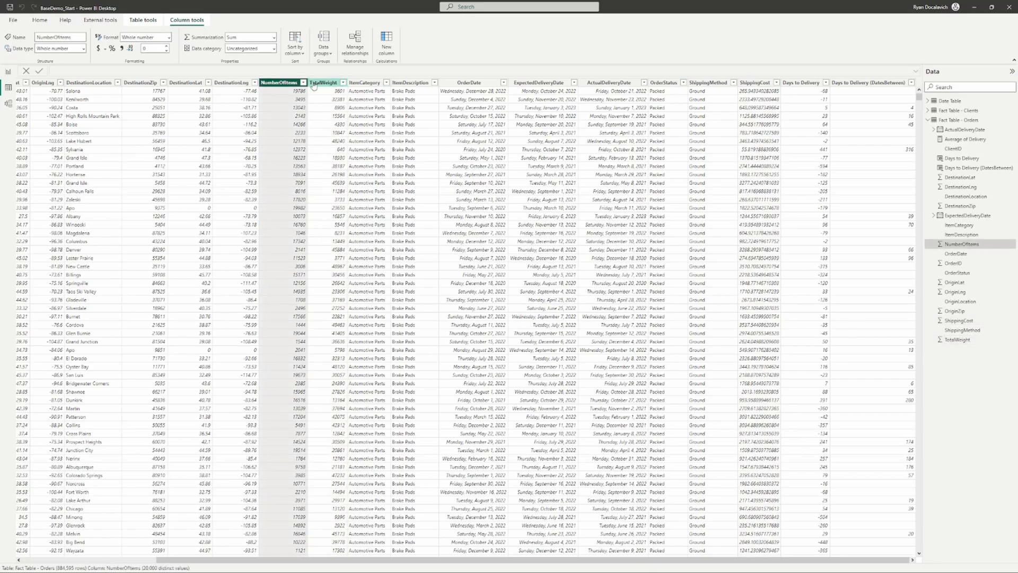
pyautogui.click(324, 82)
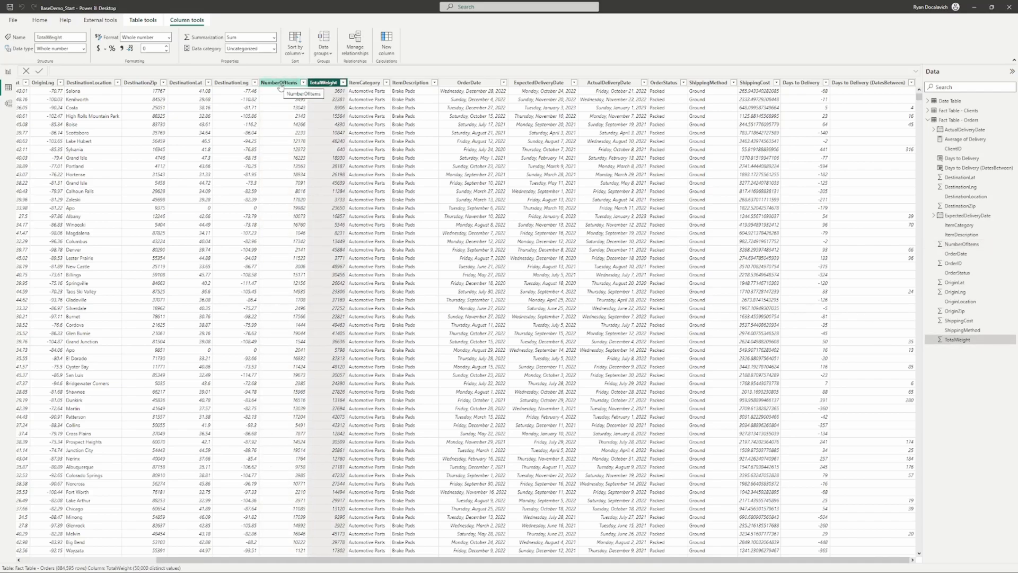
pyautogui.click(280, 83)
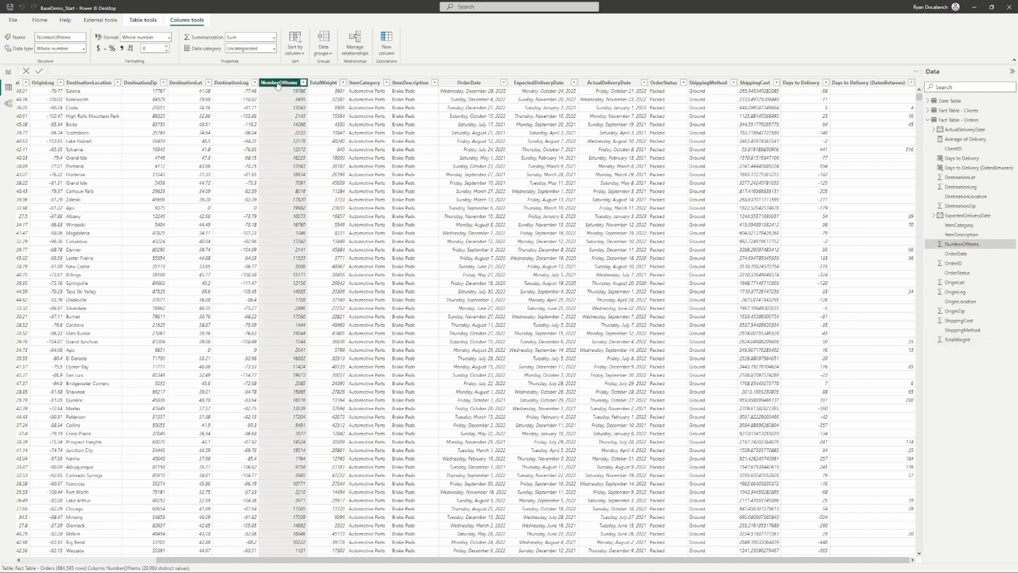
pyautogui.click(322, 82)
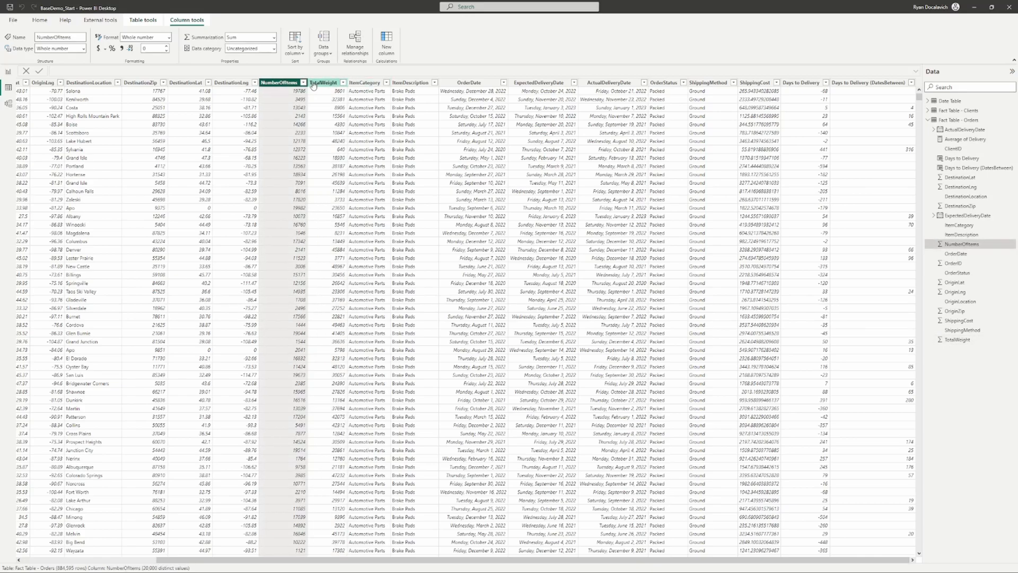
pyautogui.click(324, 82)
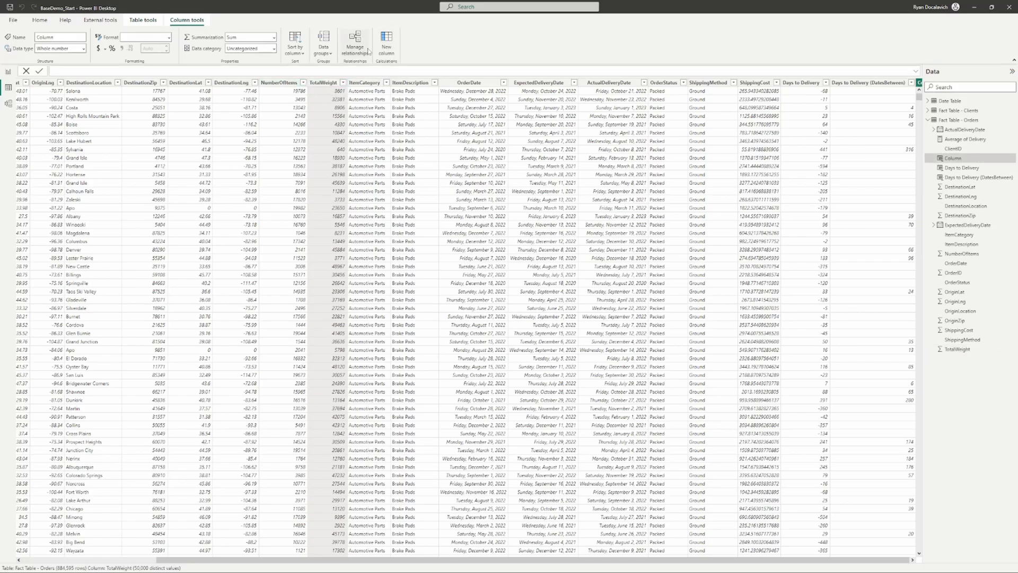
pyautogui.click(386, 40)
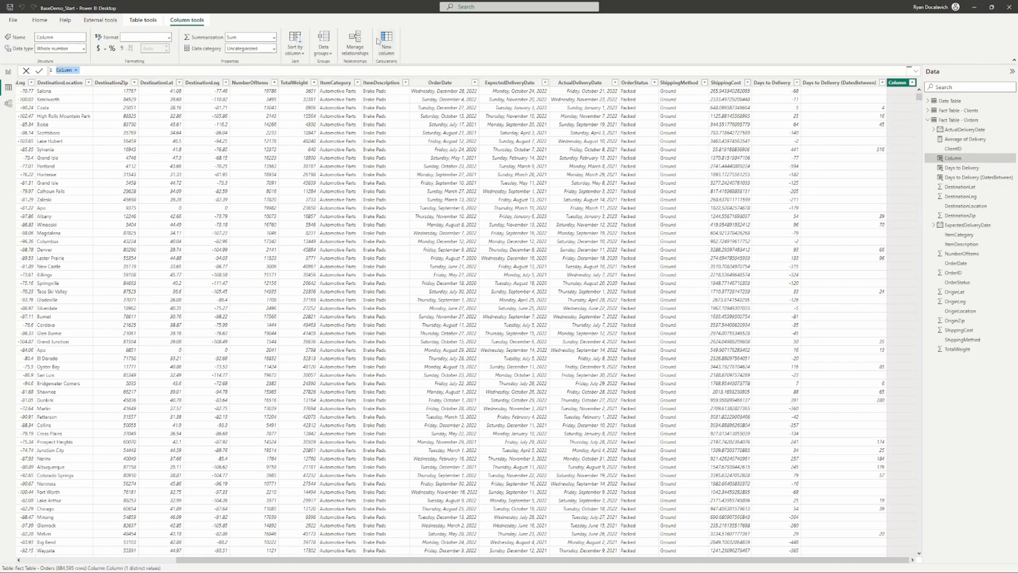
pyautogui.moveTo(386, 40)
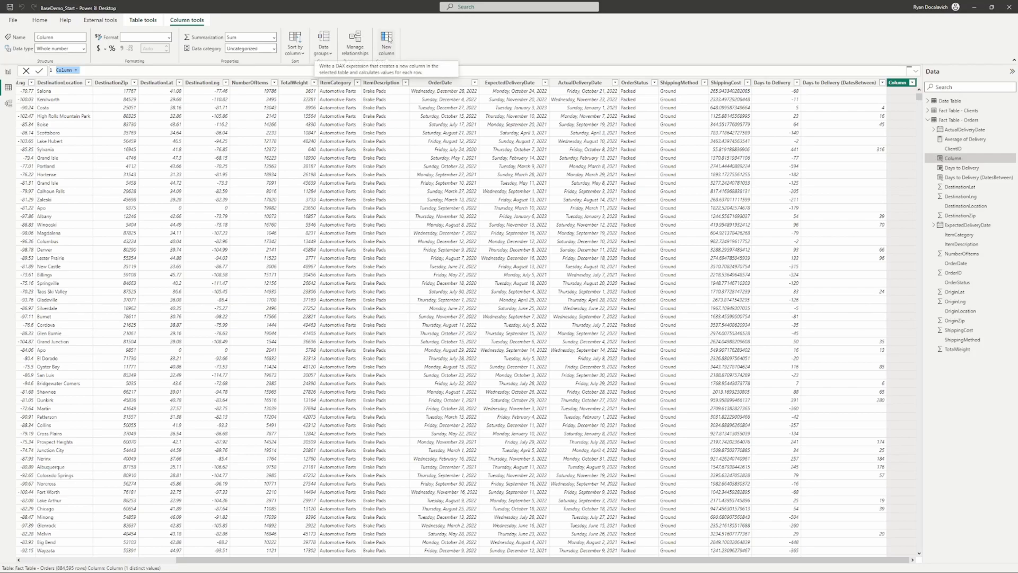
pyautogui.moveTo(427, 31)
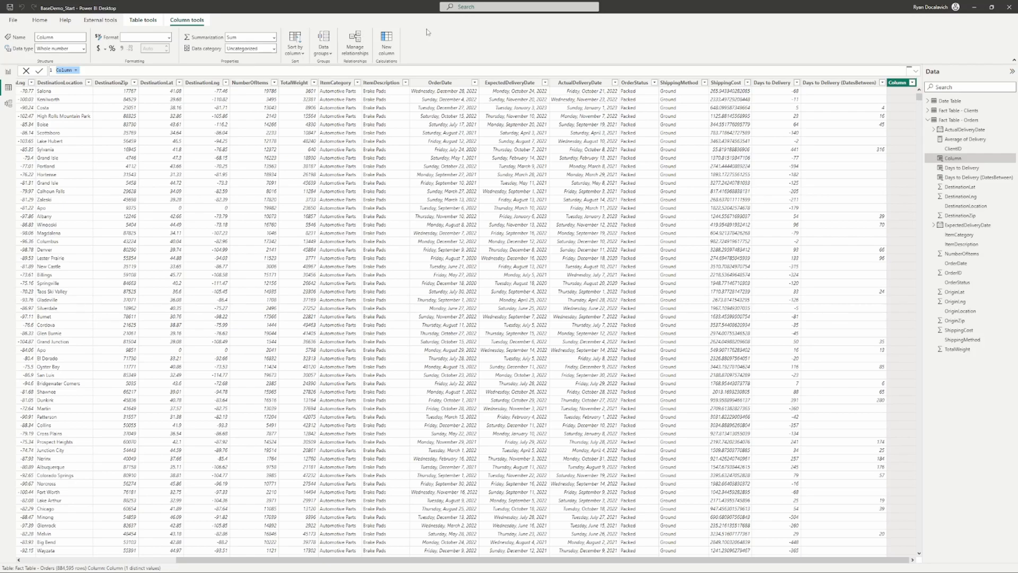
# Enter Weight per Item = DIVIDE('Fact Table - Orders'[TotalWeight], 'Fact Table - Orders'[NumberOfItems]) and commit it
pyautogui.write('Weight per Item =')
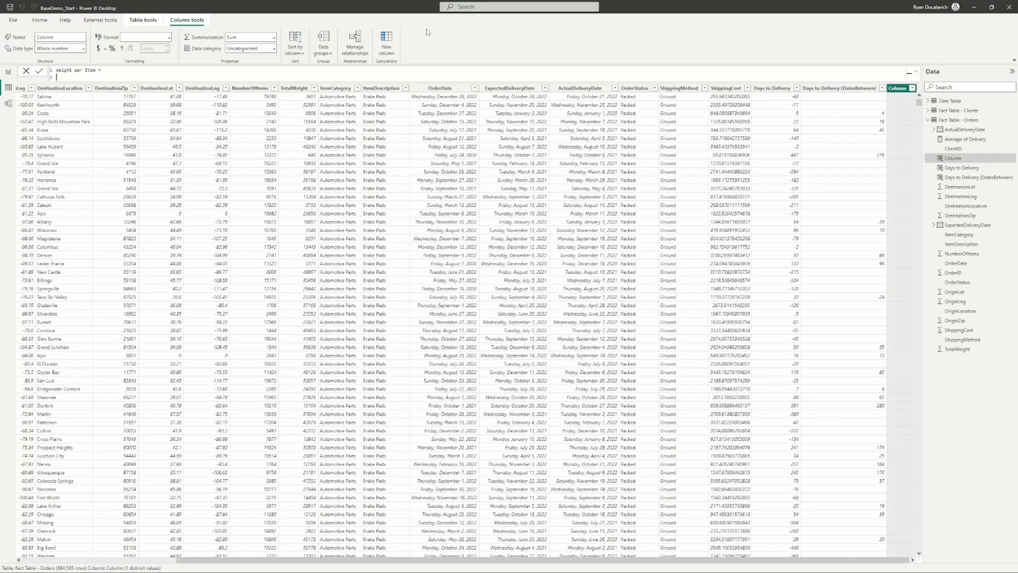
pyautogui.write('total')
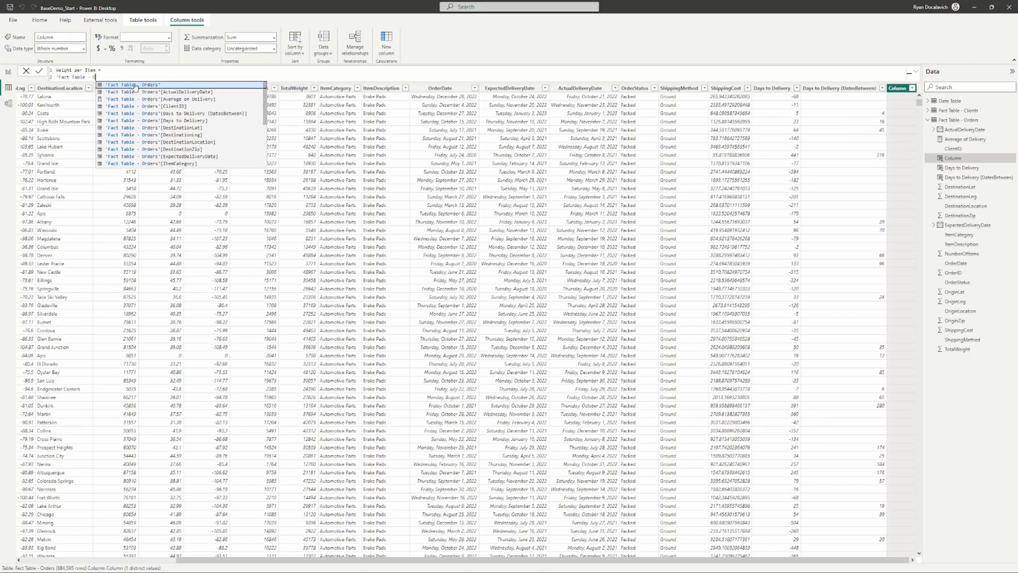
pyautogui.write('divi')
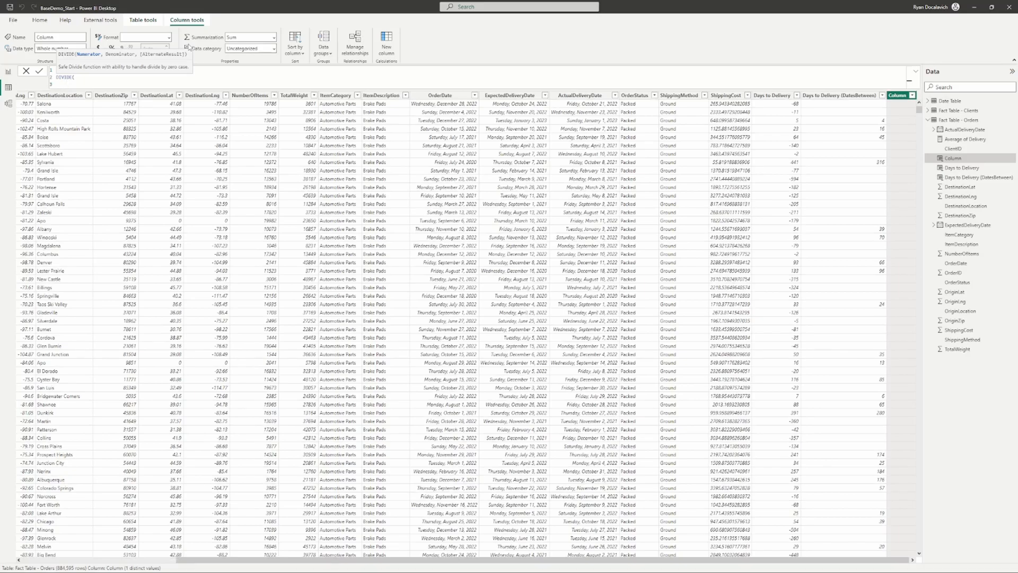
pyautogui.write('tot')
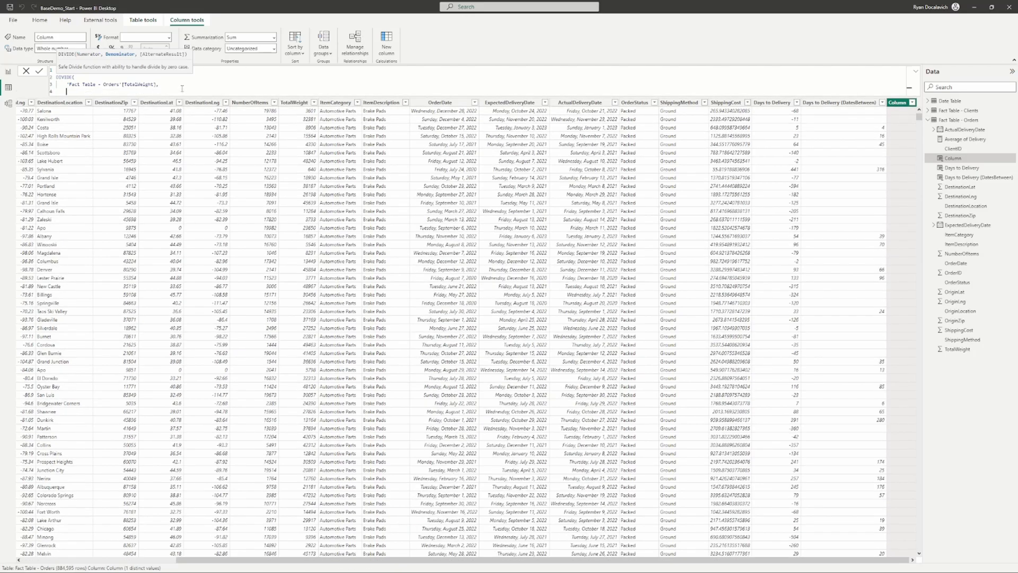
pyautogui.write("'Fact Table - Orders'[NumberOfItems]")
pyautogui.write('Weight per Item')
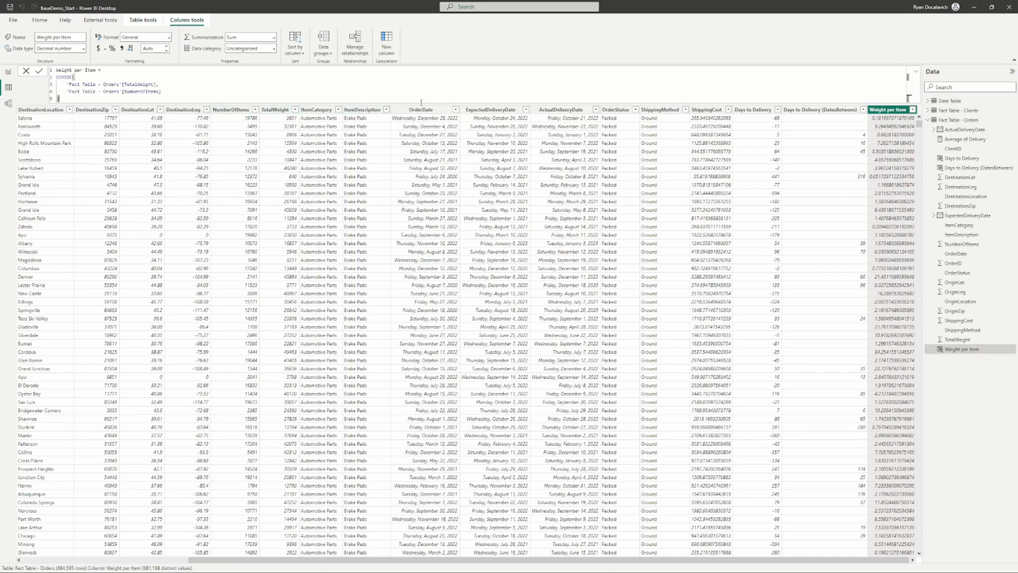
pyautogui.click(421, 109)
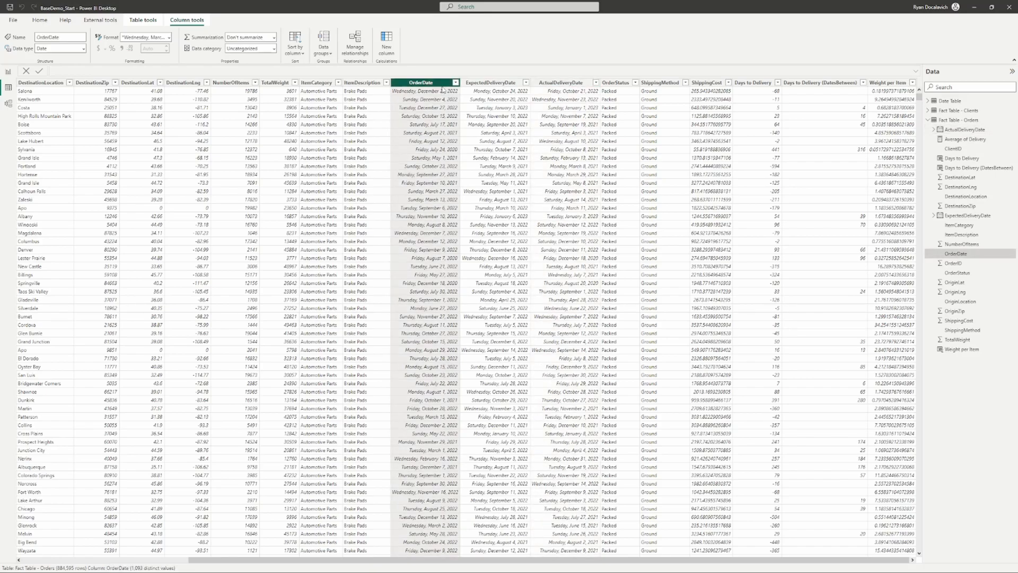
pyautogui.moveTo(438, 79)
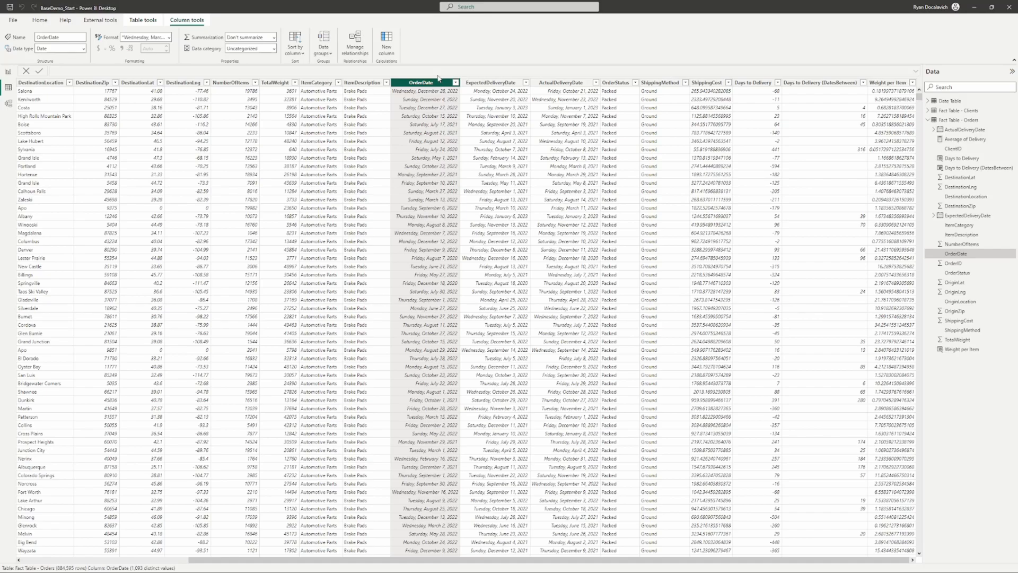
pyautogui.moveTo(436, 88)
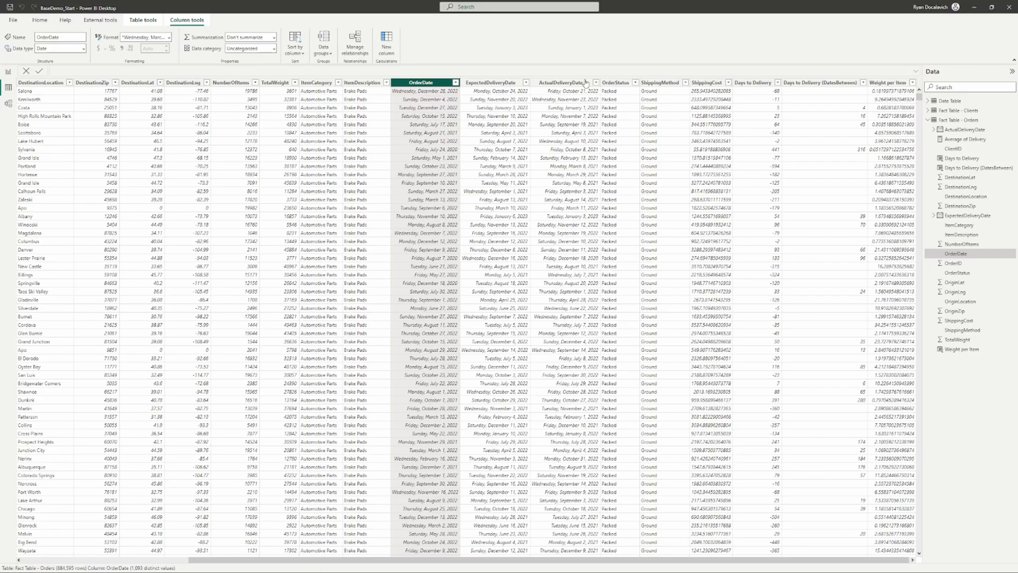
# Set Days to Delivery = DATEDIFF(OrderDate, ActualDeliveryDate, DAY) for every order
pyautogui.click(753, 88)
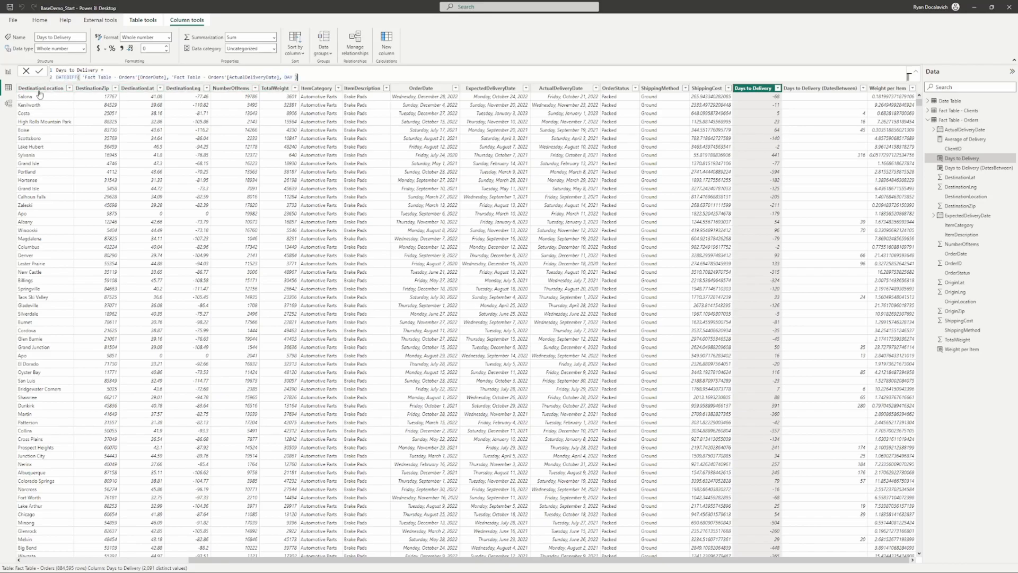
pyautogui.write('date')
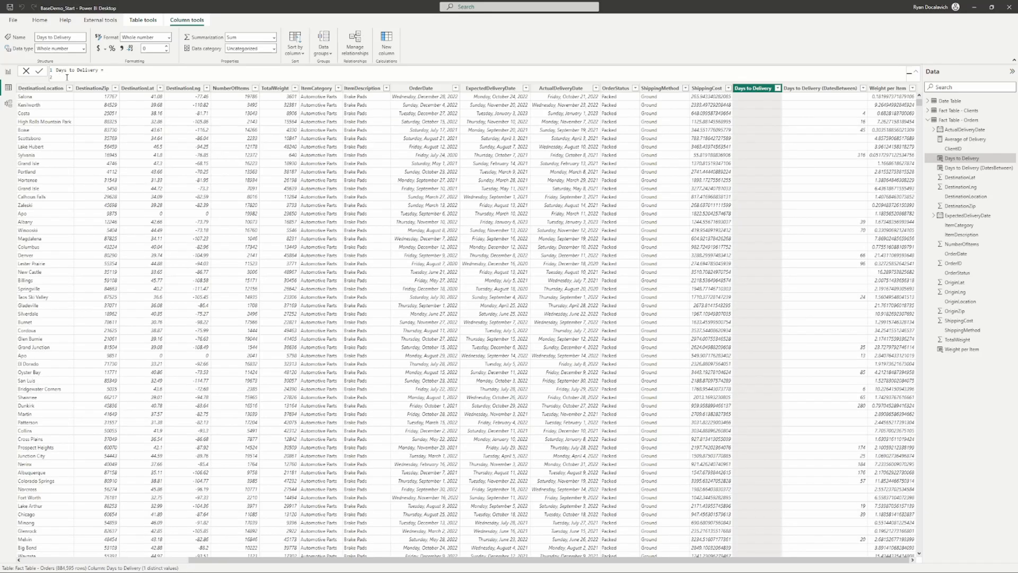
pyautogui.write('date')
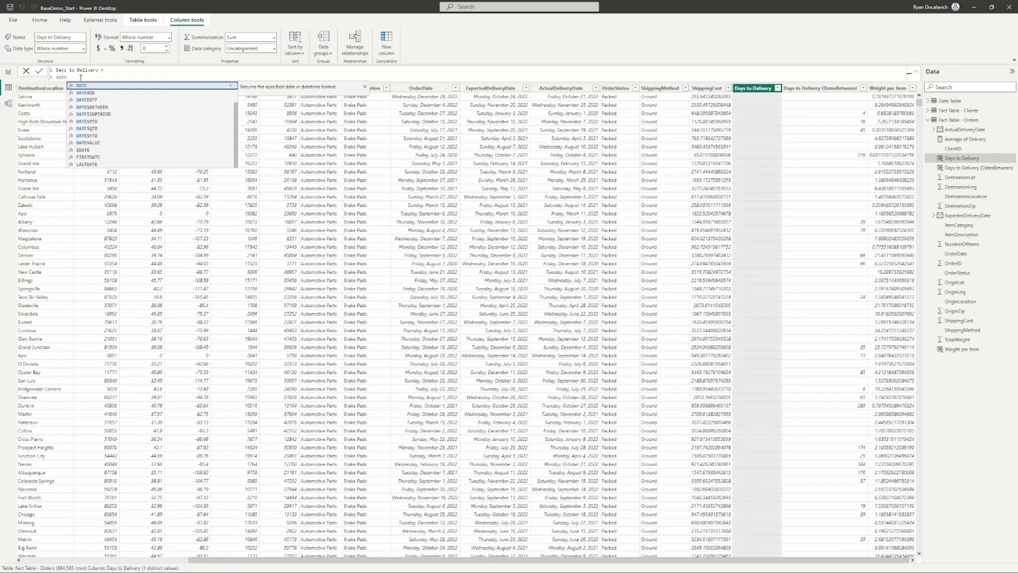
pyautogui.write("DATEDIFF( 'Fact Table - Orders'[OrderD")
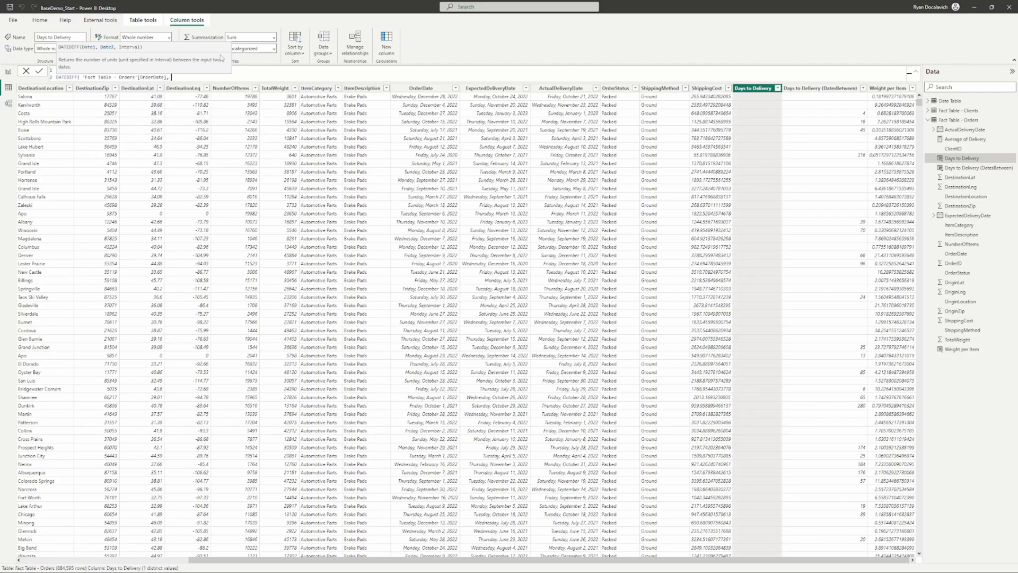
pyautogui.write("'Fact Table - Orders'[ActualDeliveryDate],")
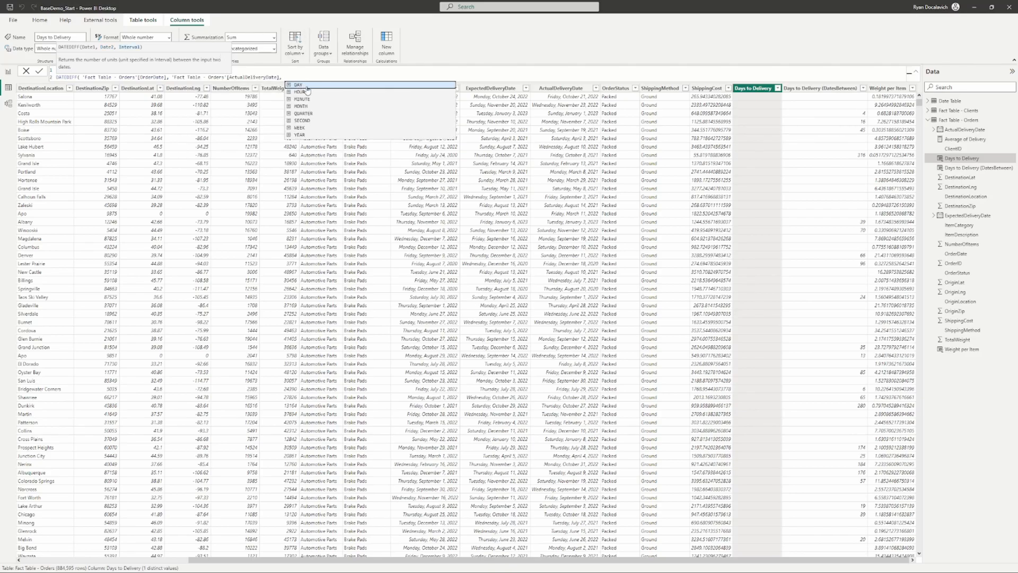
pyautogui.click(299, 85)
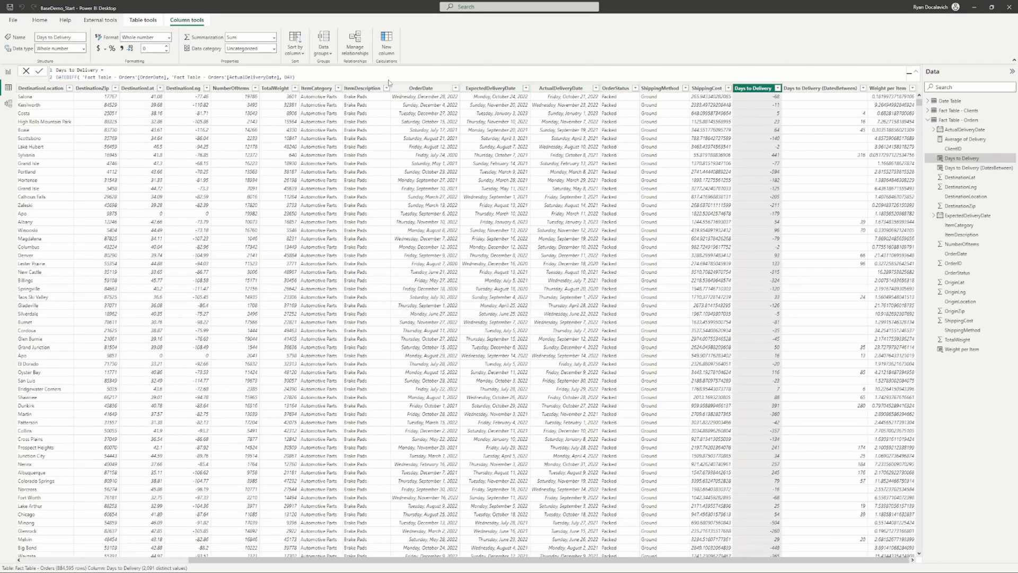
pyautogui.moveTo(359, 106)
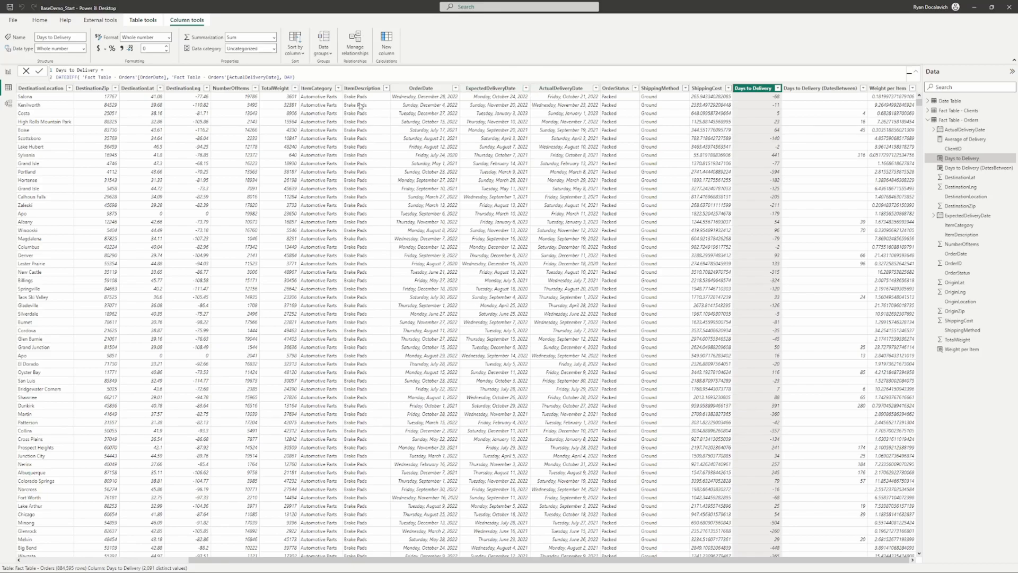
# Inspect the OrderDate column, then return to the Days to Delivery column and its formula
pyautogui.click(421, 88)
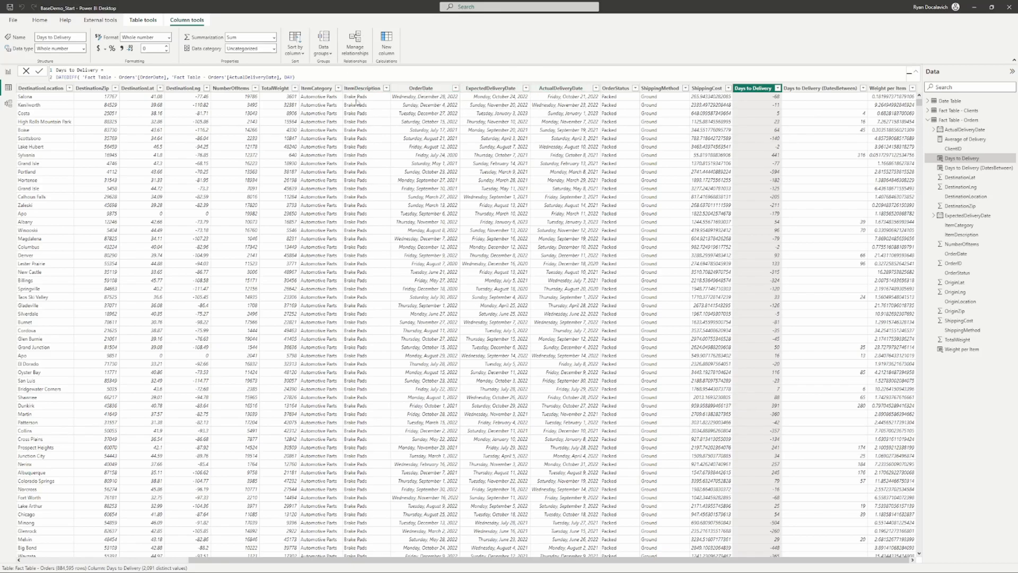
pyautogui.moveTo(441, 119)
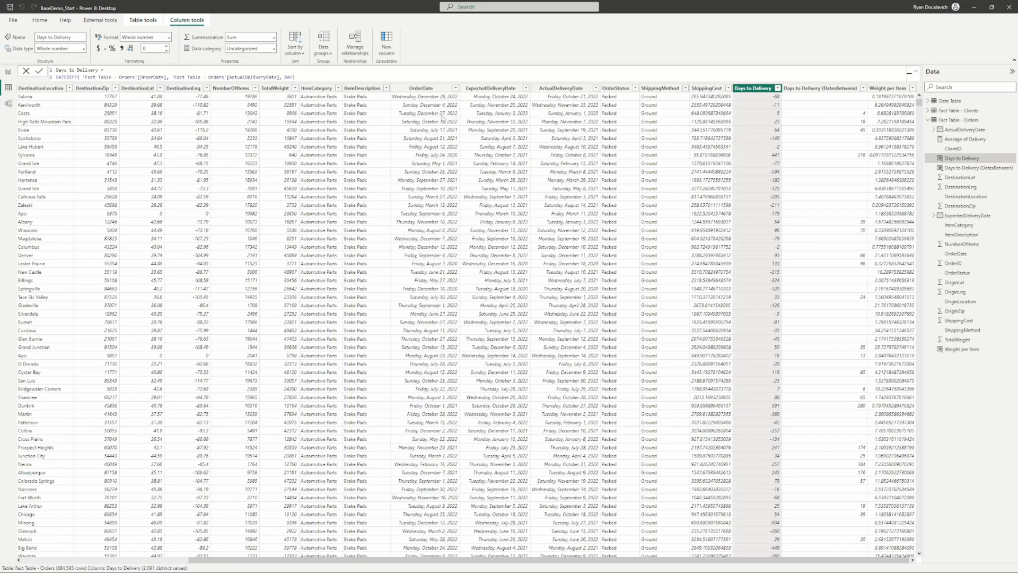
pyautogui.click(420, 82)
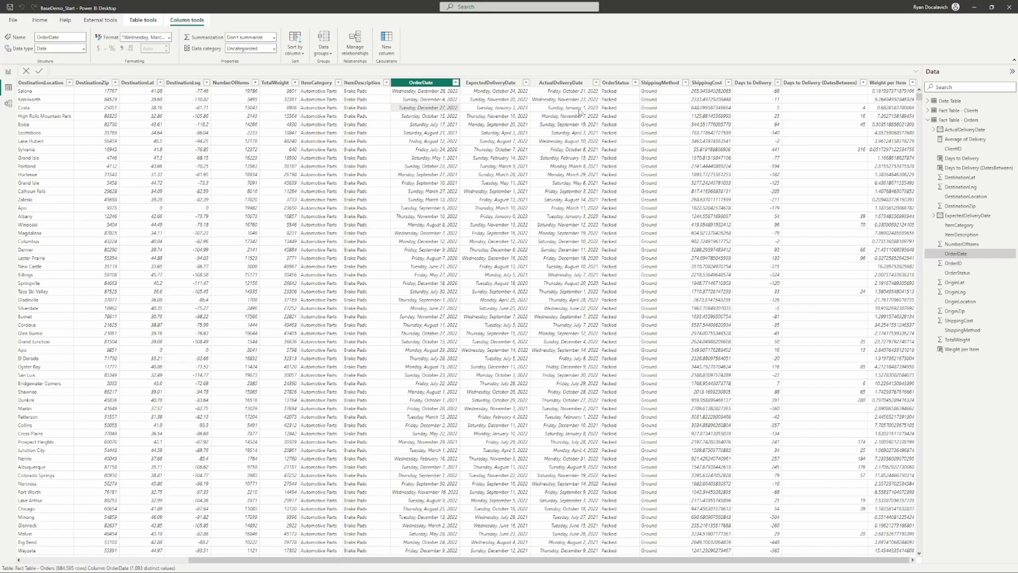
pyautogui.click(754, 88)
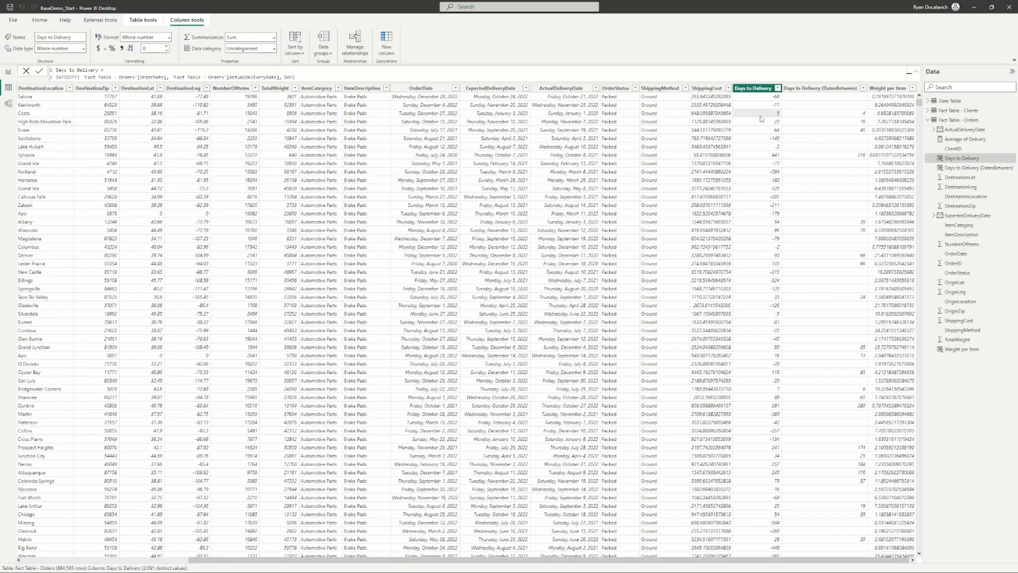
pyautogui.moveTo(542, 120)
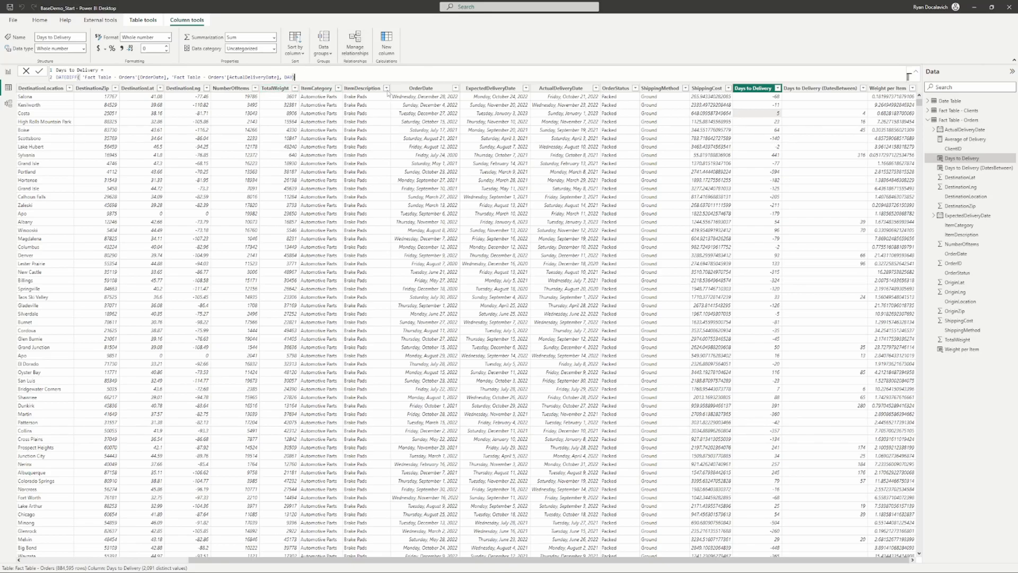
pyautogui.moveTo(720, 137)
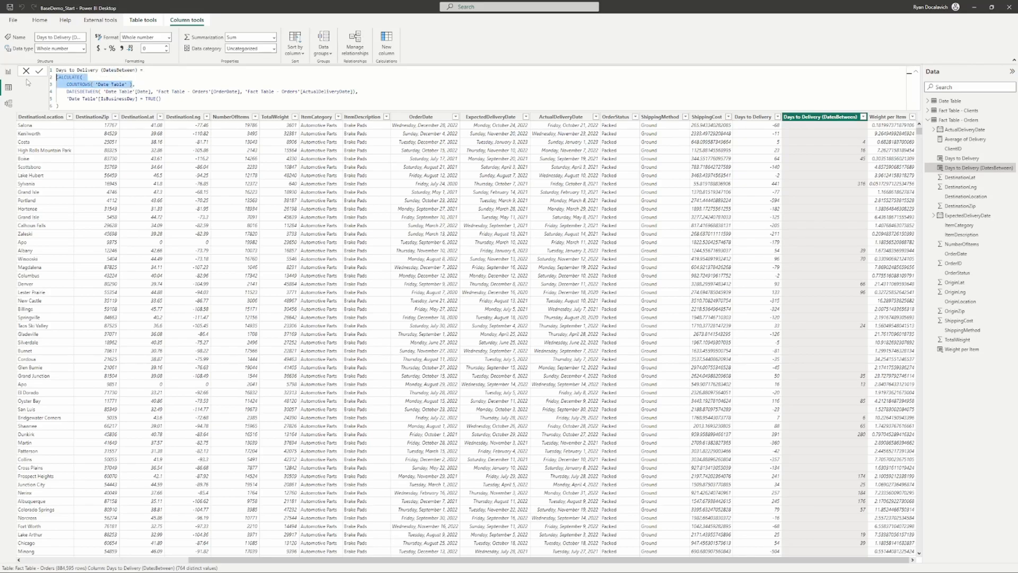
# Review the CALCULATE formula and append ' - Business Days' to the DatesBetween column name
pyautogui.doubleClick(123, 84)
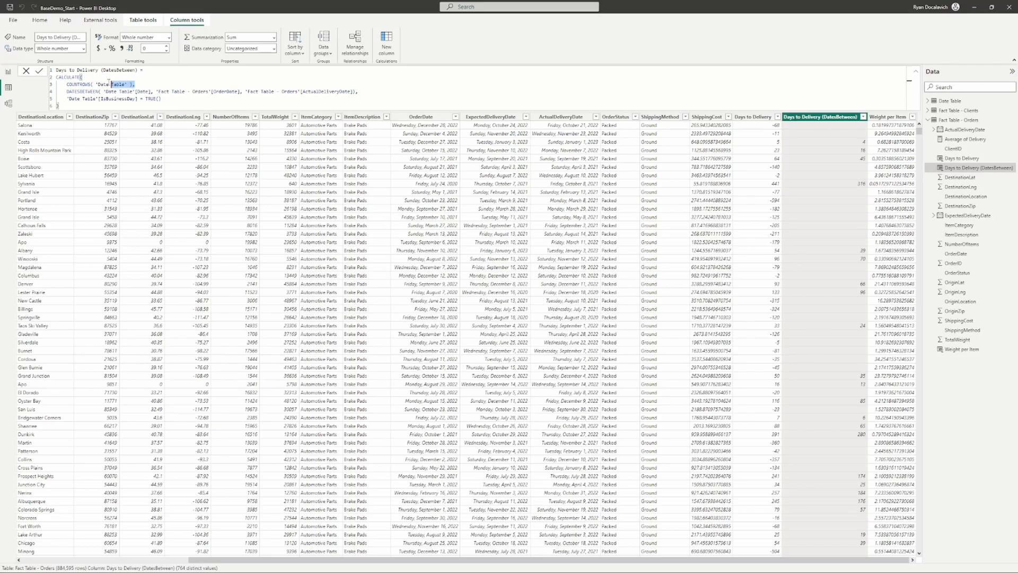
pyautogui.moveTo(111, 84); pyautogui.dragTo(61, 77)
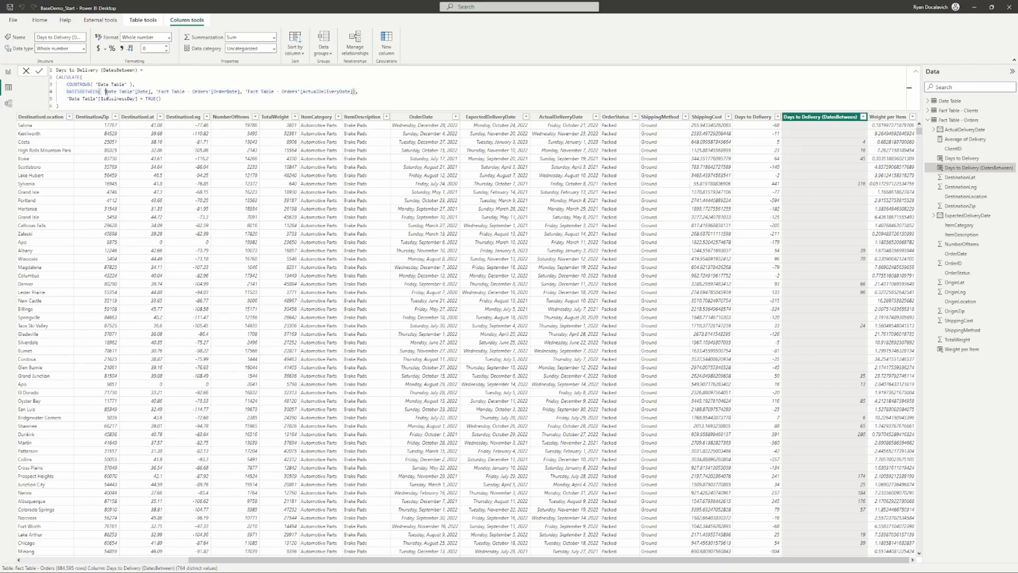
pyautogui.doubleClick(123, 91)
pyautogui.write('- Business Days ')
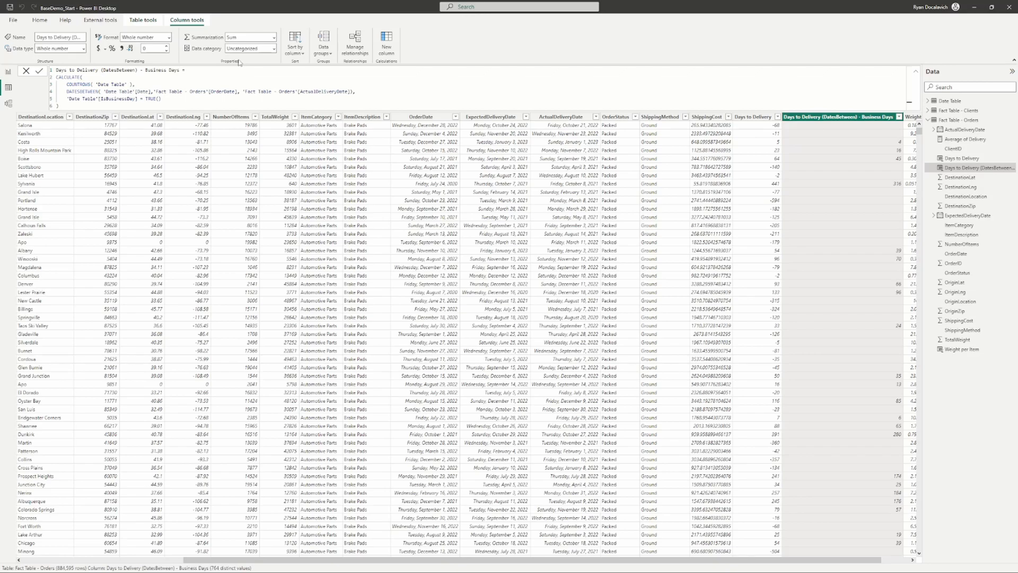
pyautogui.moveTo(834, 149)
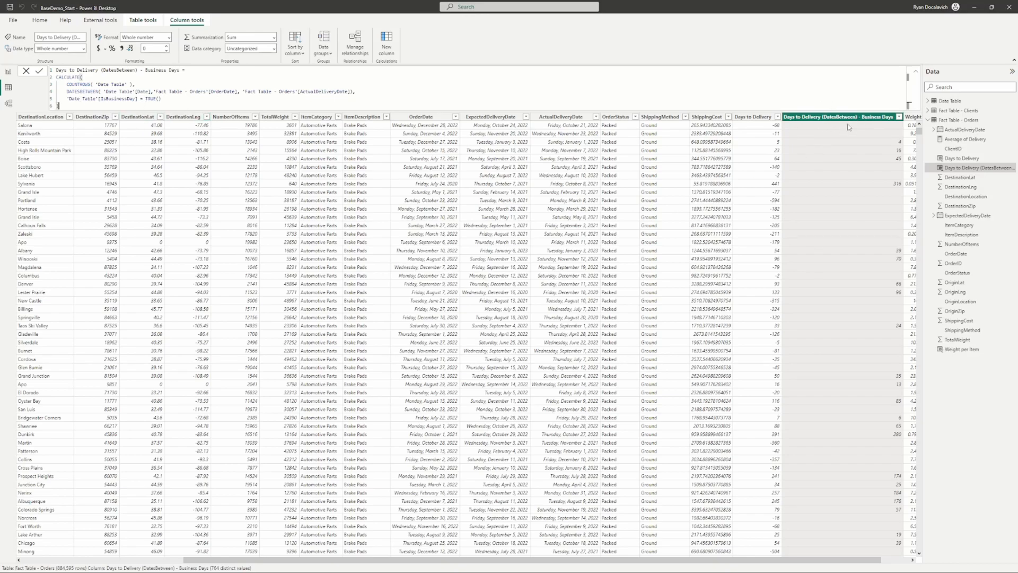
pyautogui.moveTo(823, 124)
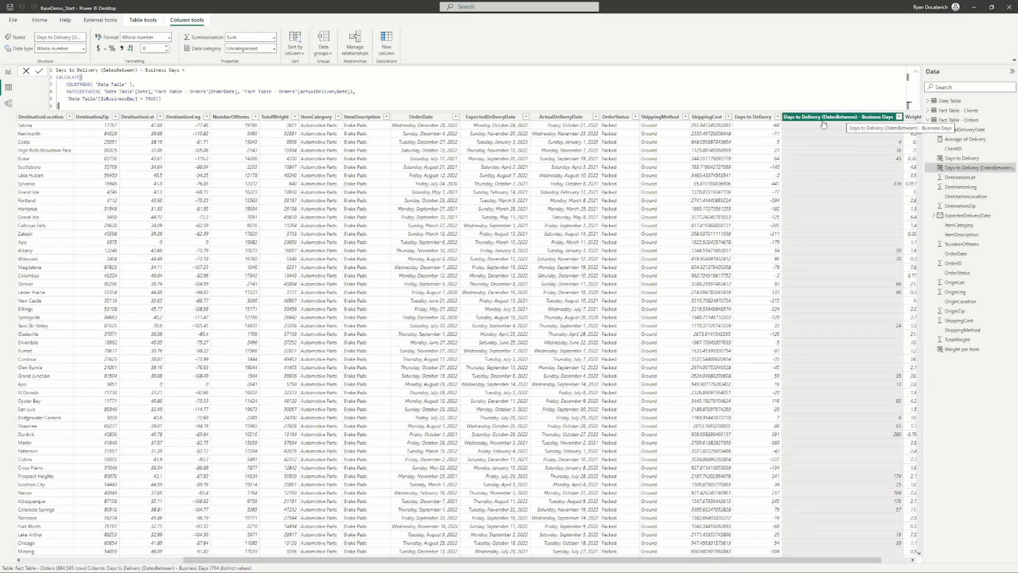
# Glance at OrderDate and Business Days columns, then switch to the report page with the client delivery table
pyautogui.click(426, 116)
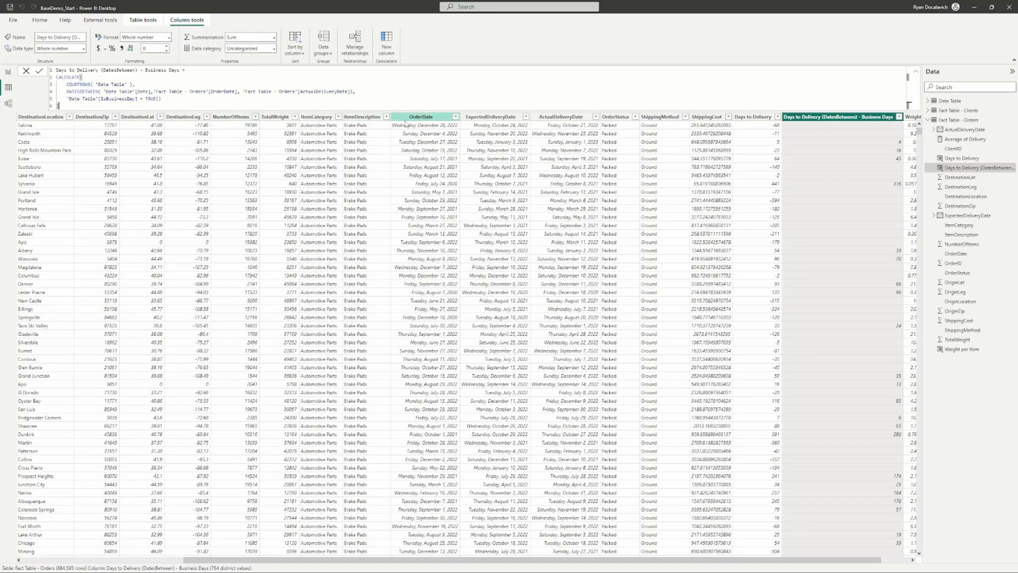
pyautogui.click(560, 117)
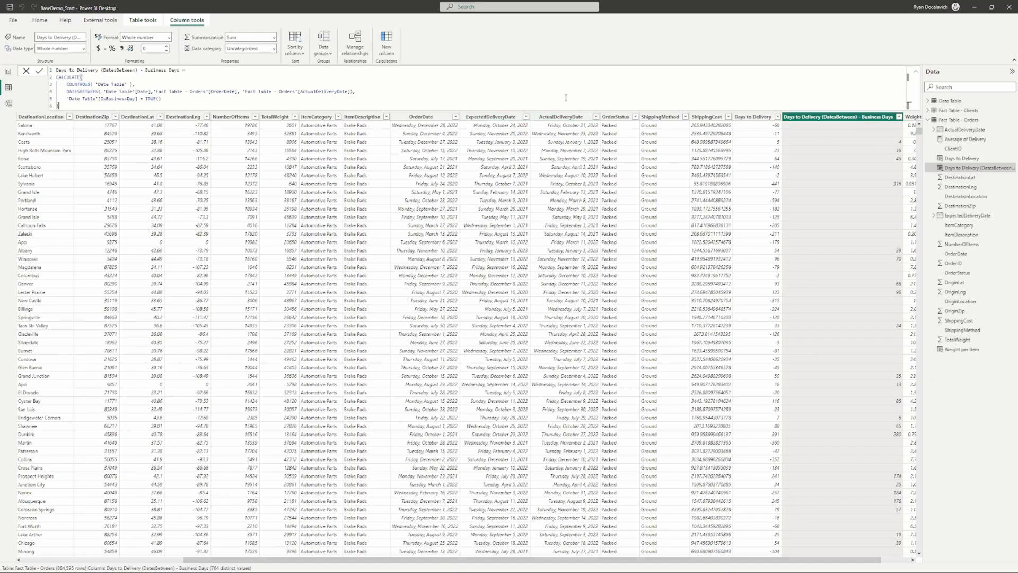
pyautogui.click(490, 117)
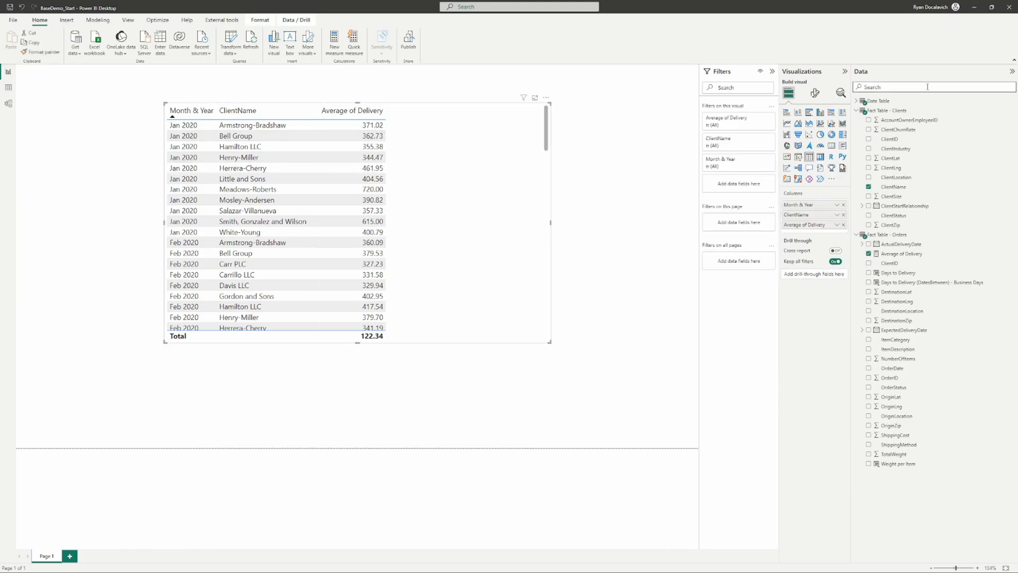
# Review the Average of Delivery measure's AVERAGE formula, then sort the table by it, largest first
pyautogui.click(863, 110)
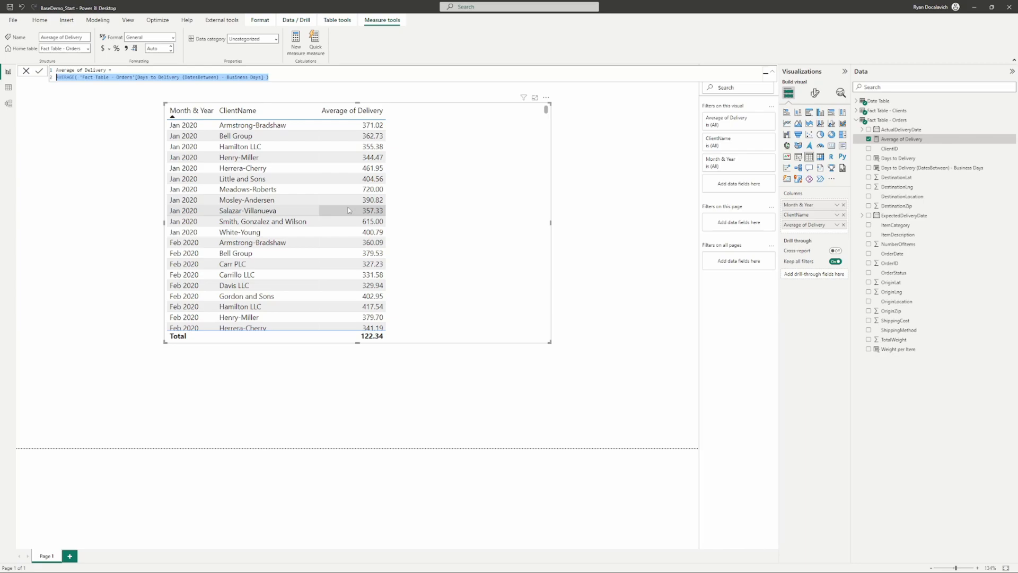
pyautogui.scroll(-3)
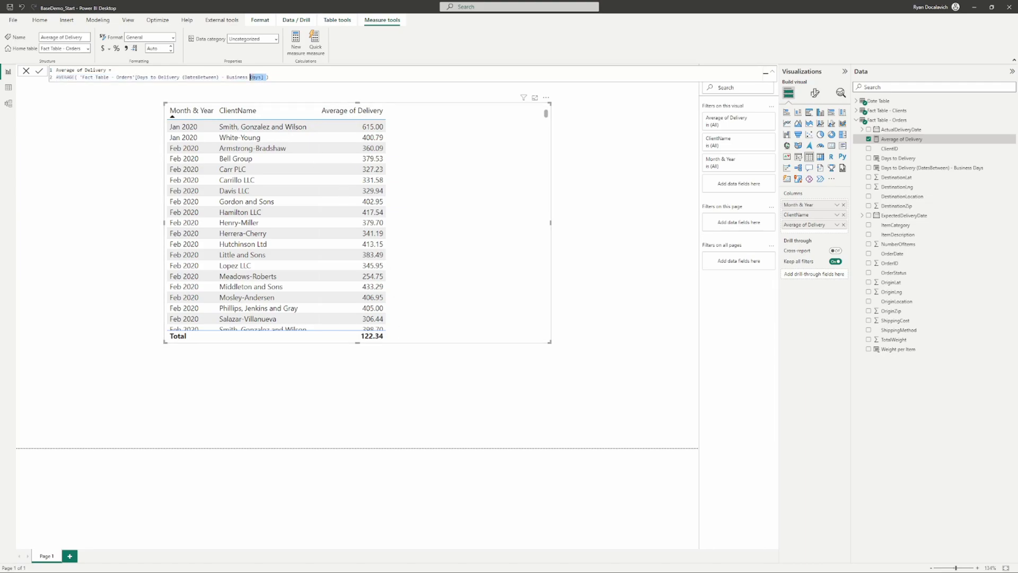
pyautogui.doubleClick(244, 76)
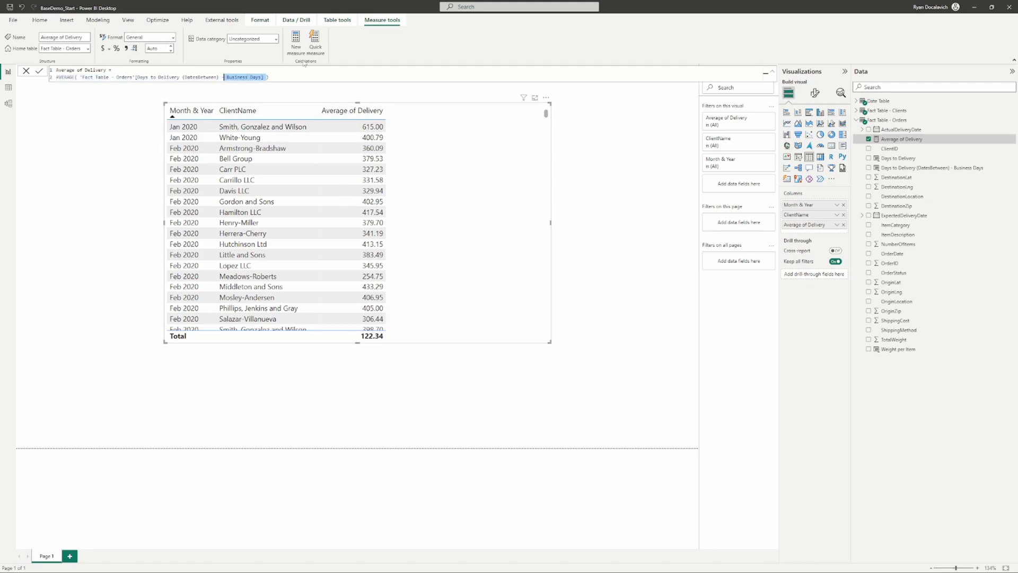
pyautogui.click(352, 110)
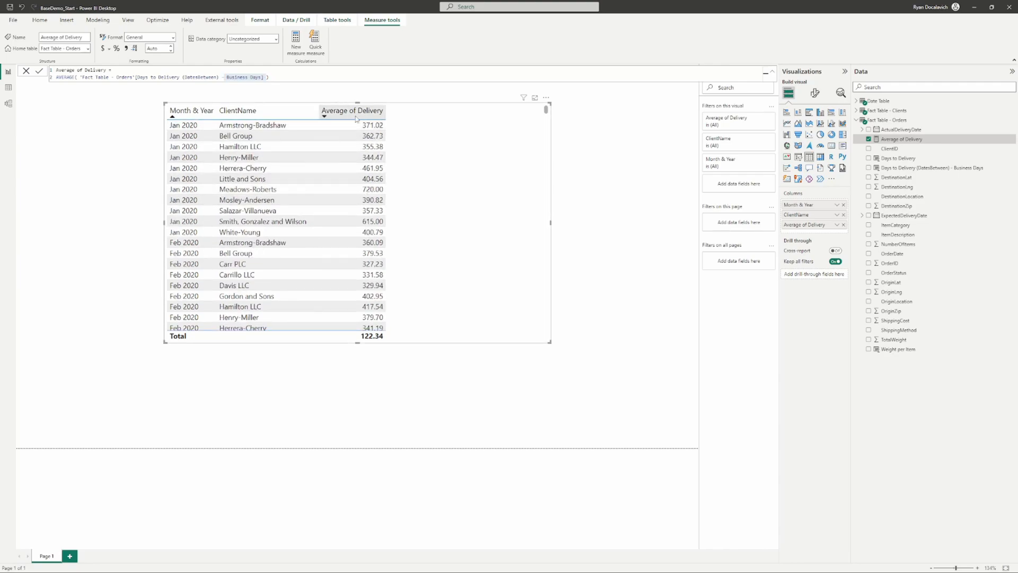
pyautogui.click(357, 109)
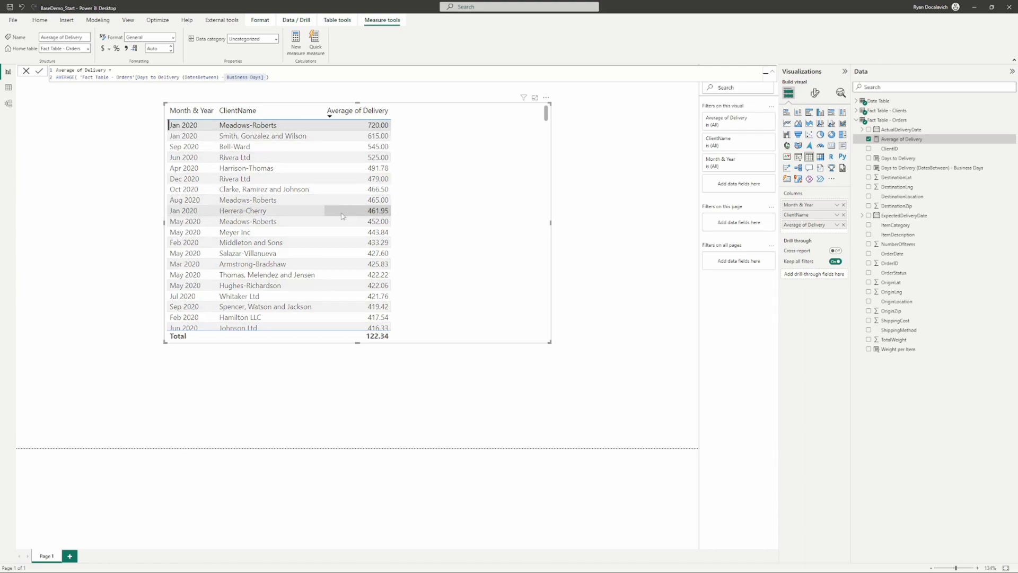
pyautogui.scroll(-3)
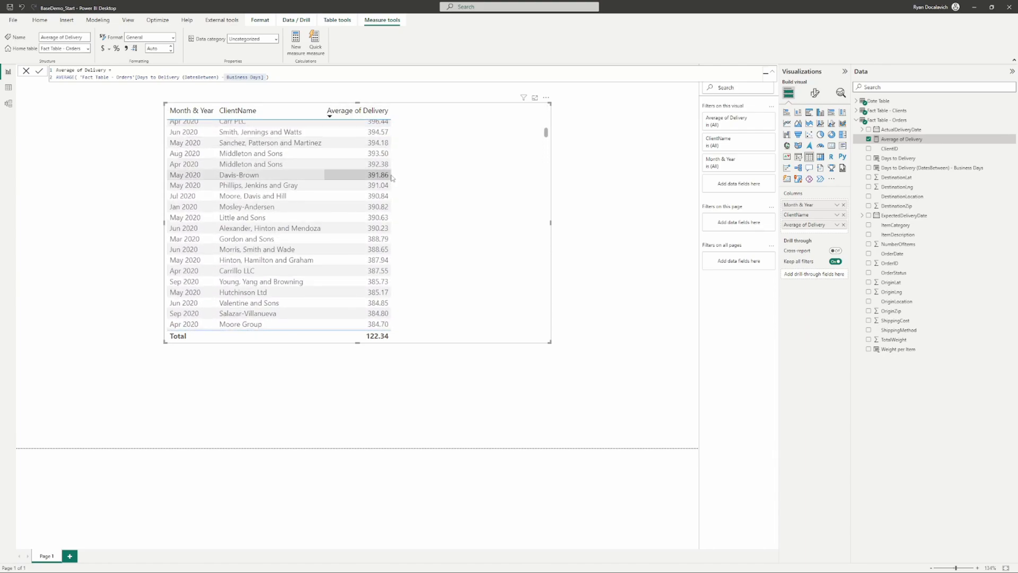